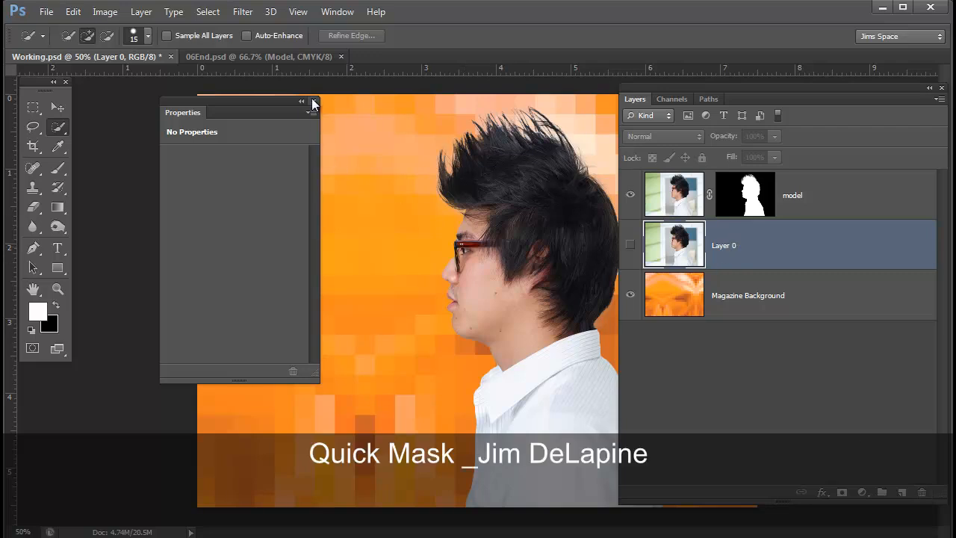
# Close the empty Properties panel and zoom in on the model's eyeglasses.
pyautogui.click(314, 101)
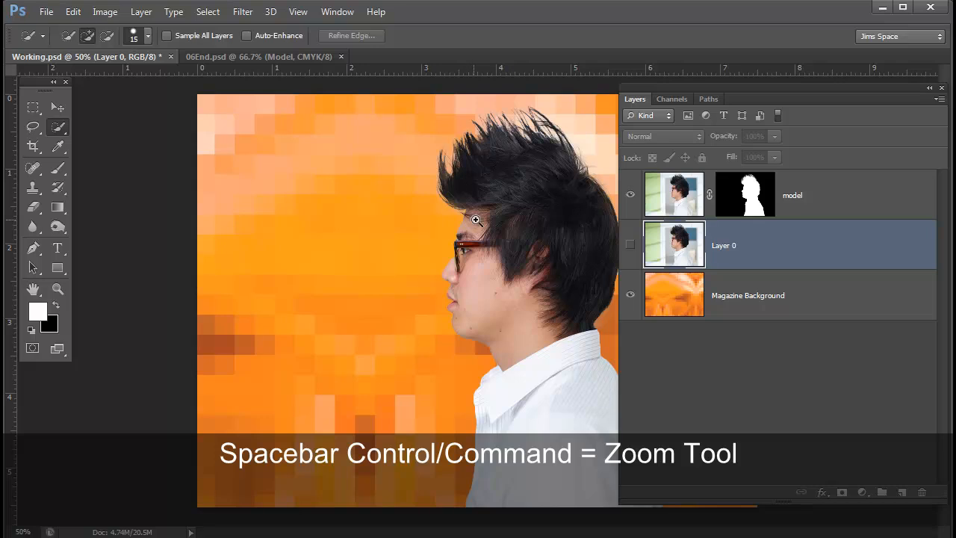
pyautogui.click(475, 220)
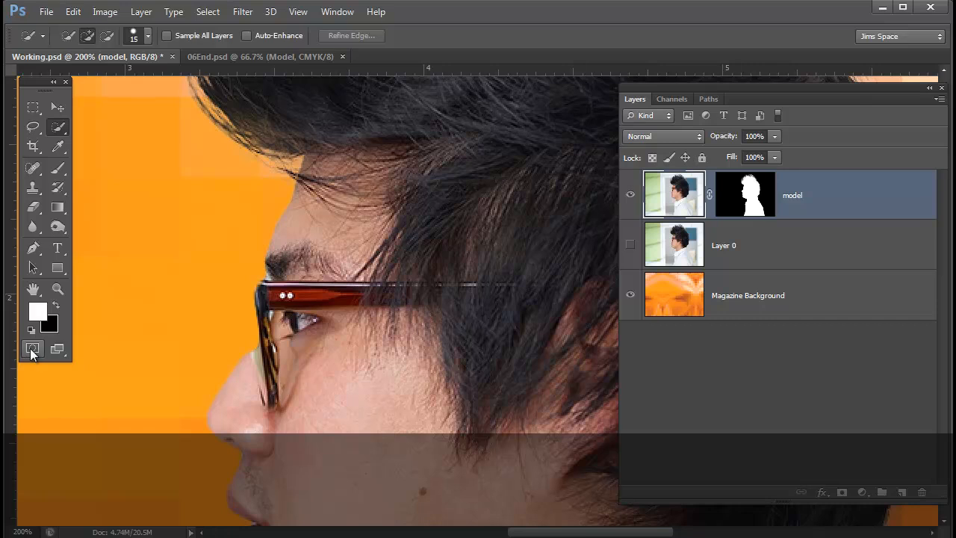
pyautogui.moveTo(33, 350)
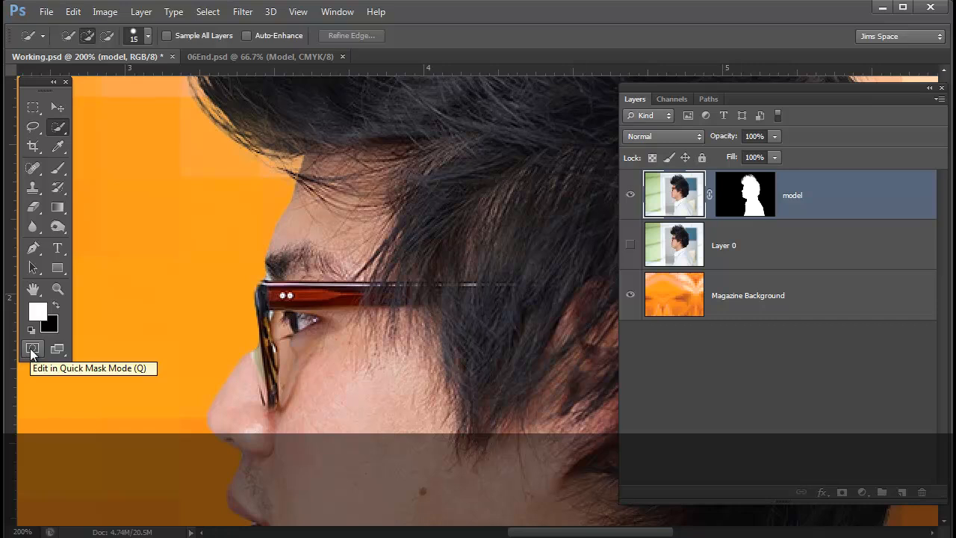
# Review the Quick Mask Options overlay opacity and cancel without changing it.
pyautogui.doubleClick(33, 350)
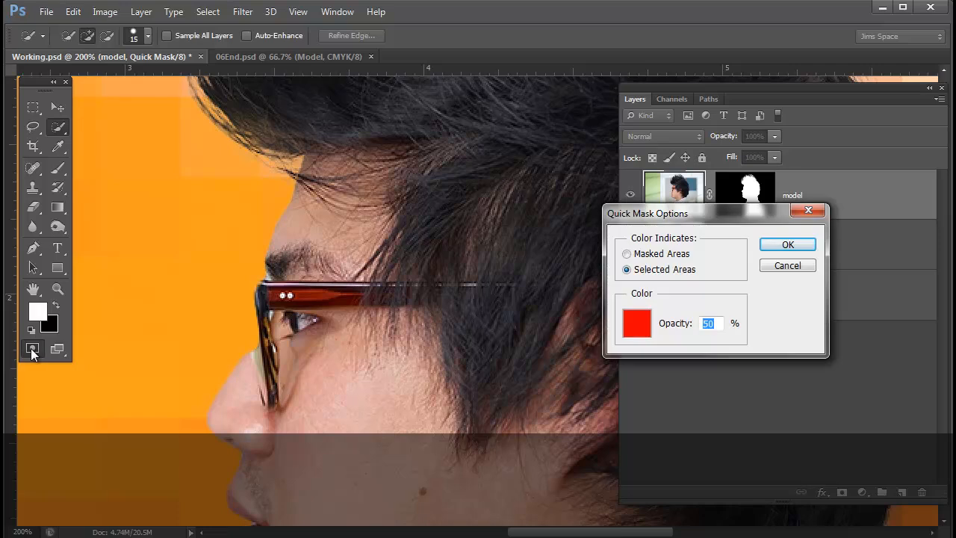
pyautogui.moveTo(714, 212); pyautogui.dragTo(247, 133)
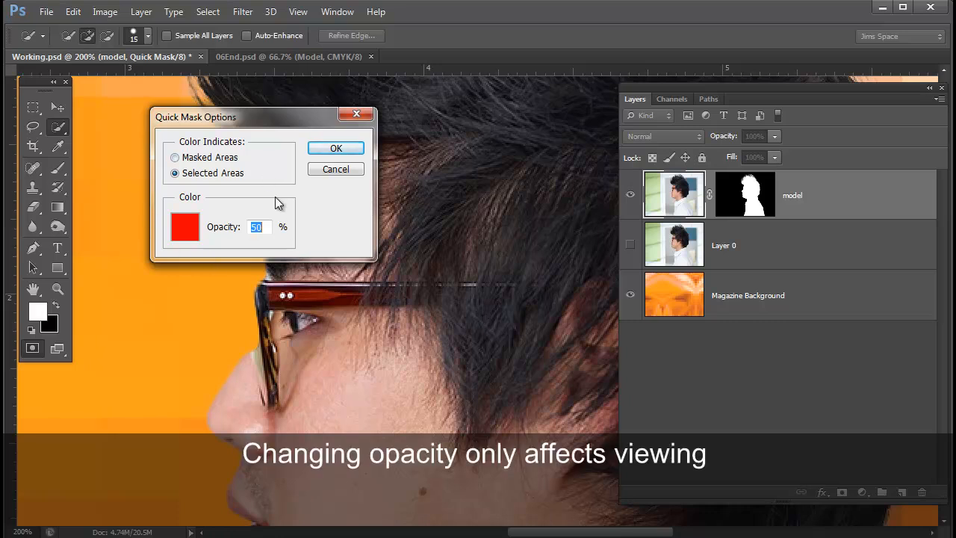
pyautogui.click(260, 227)
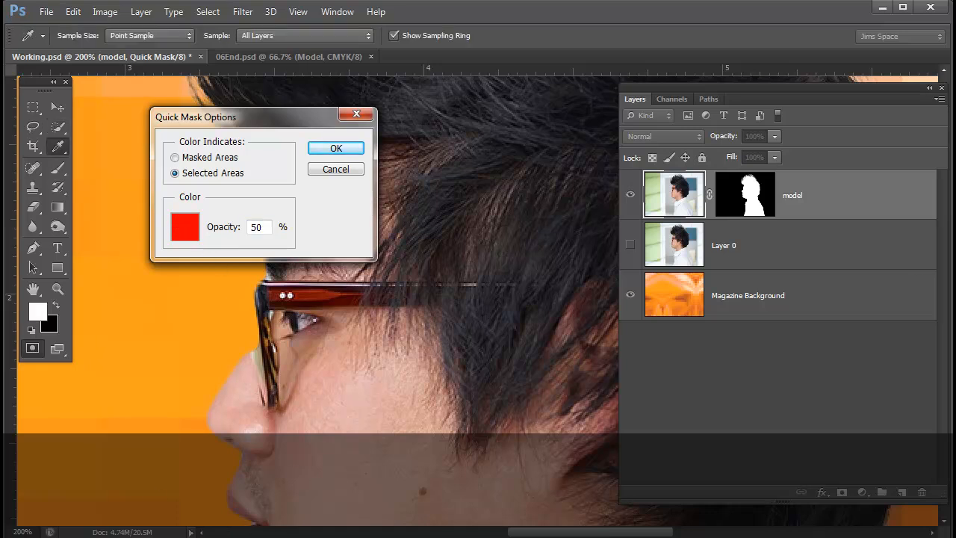
pyautogui.click(185, 227)
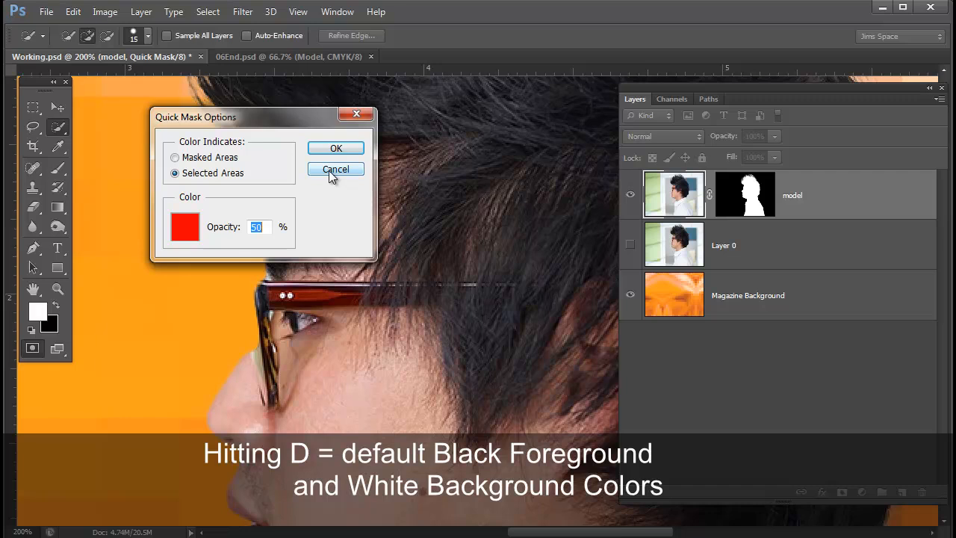
pyautogui.click(335, 169)
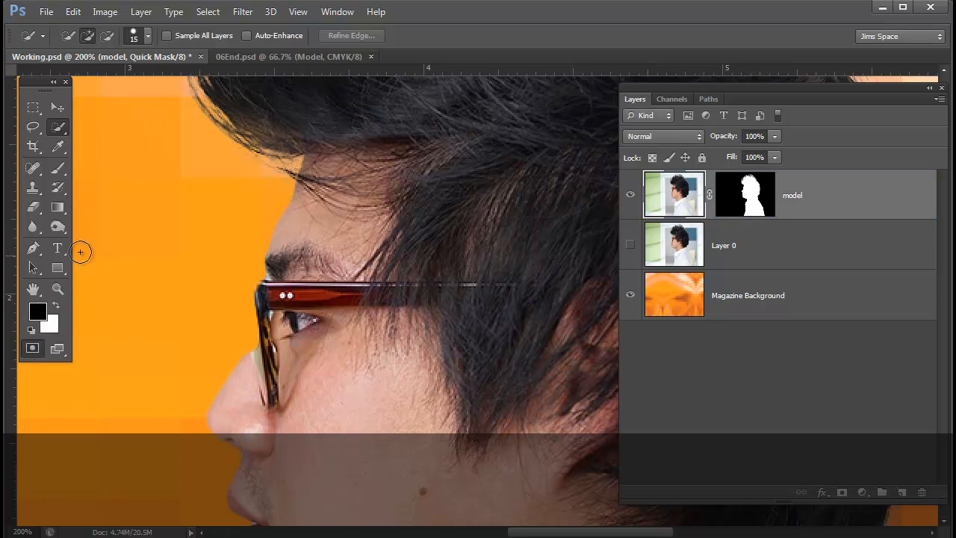
# Zoom to 300%, shrink the brush, paint trial mask strokes in black, then leave Quick Mask.
pyautogui.click(147, 36)
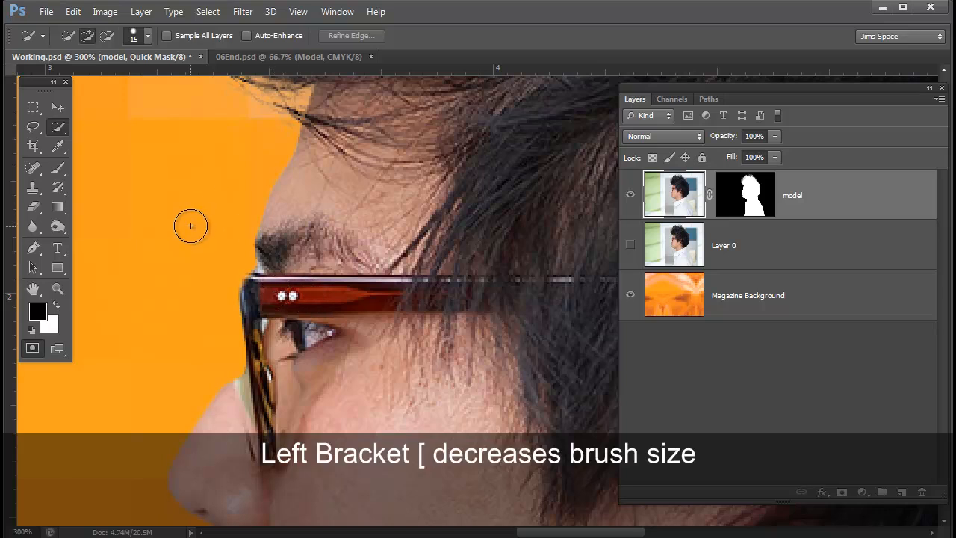
pyautogui.press('[')
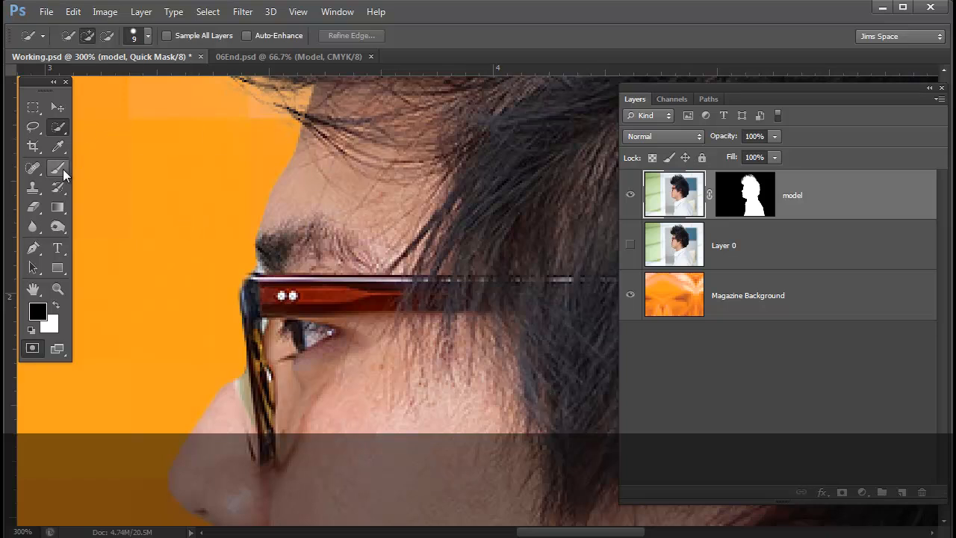
pyautogui.click(57, 168)
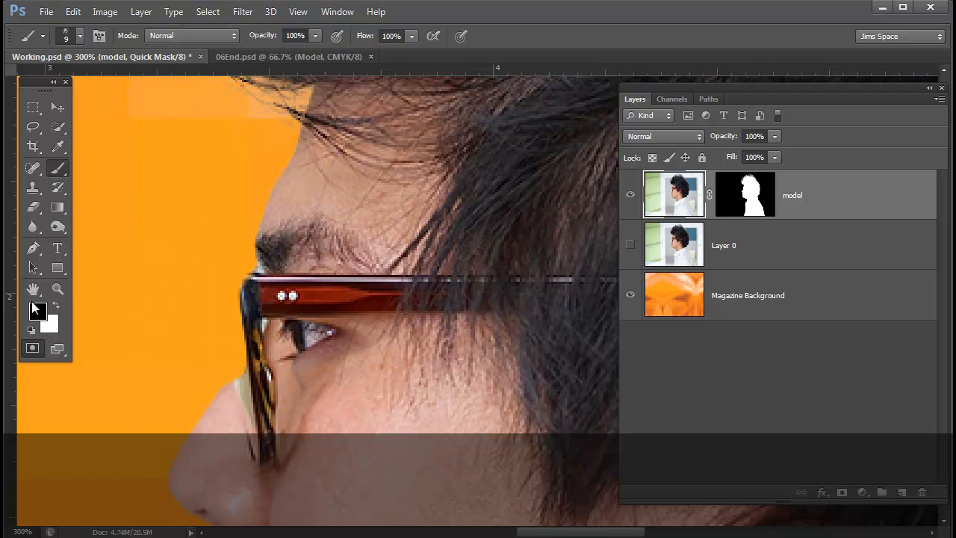
pyautogui.click(78, 36)
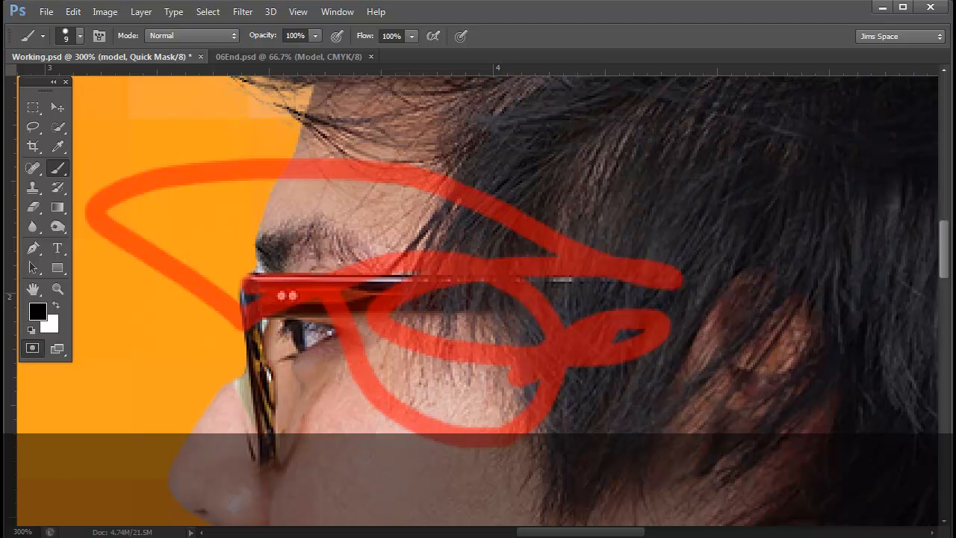
pyautogui.moveTo(27, 331)
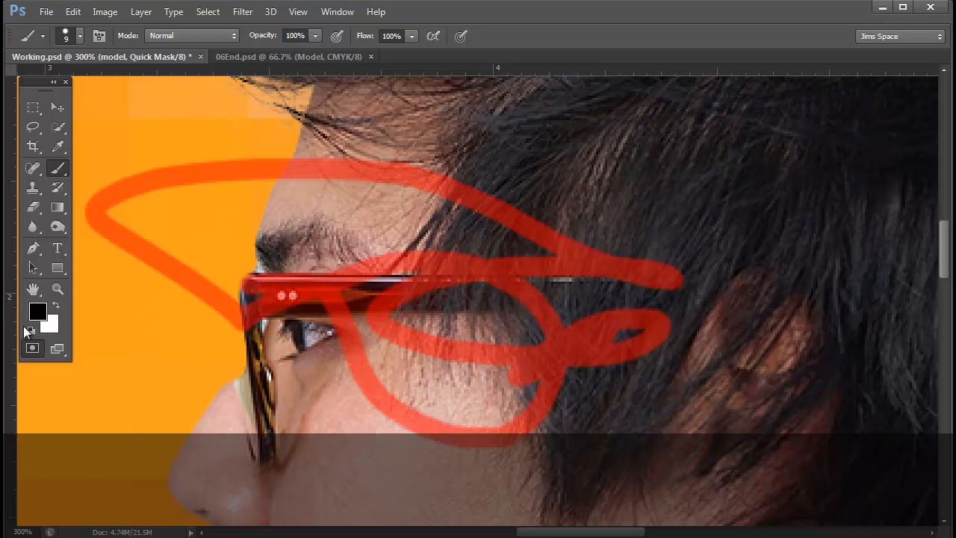
pyautogui.click(33, 349)
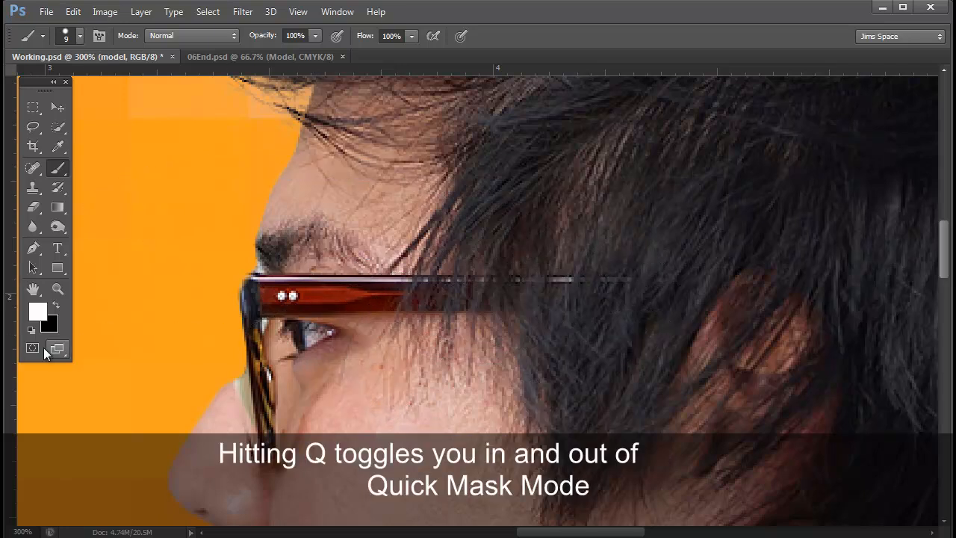
# Re-enter Quick Mask mode with Q and bring up its overlay options again.
pyautogui.click(33, 350)
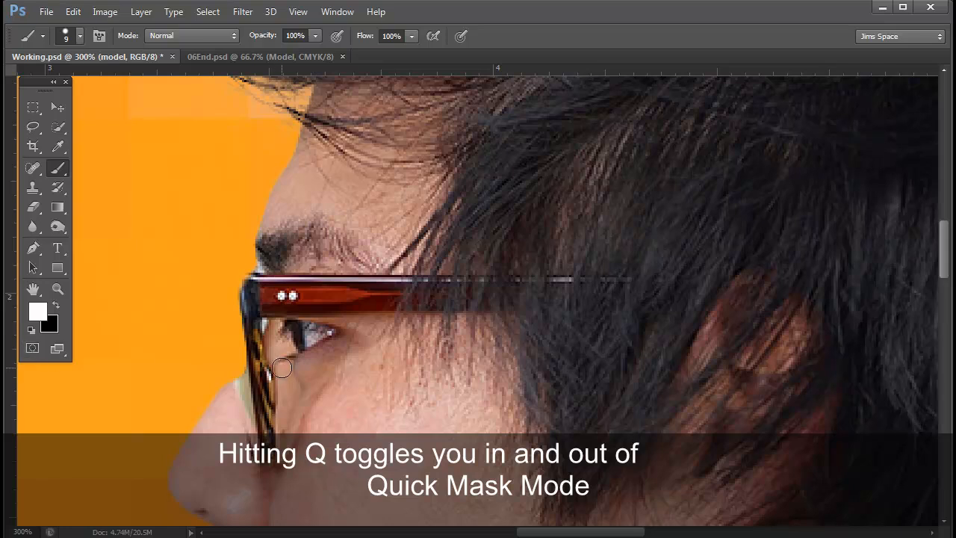
pyautogui.press('q')
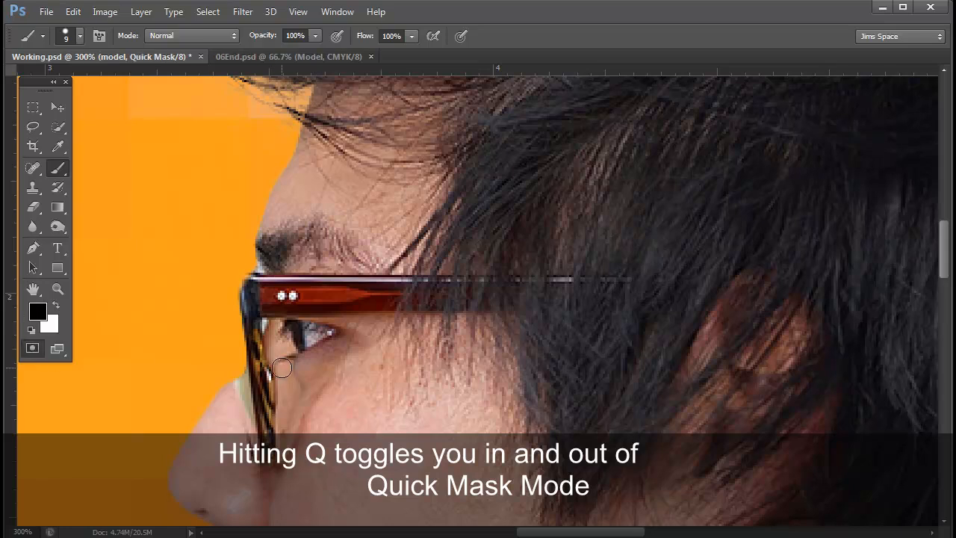
pyautogui.press('q')
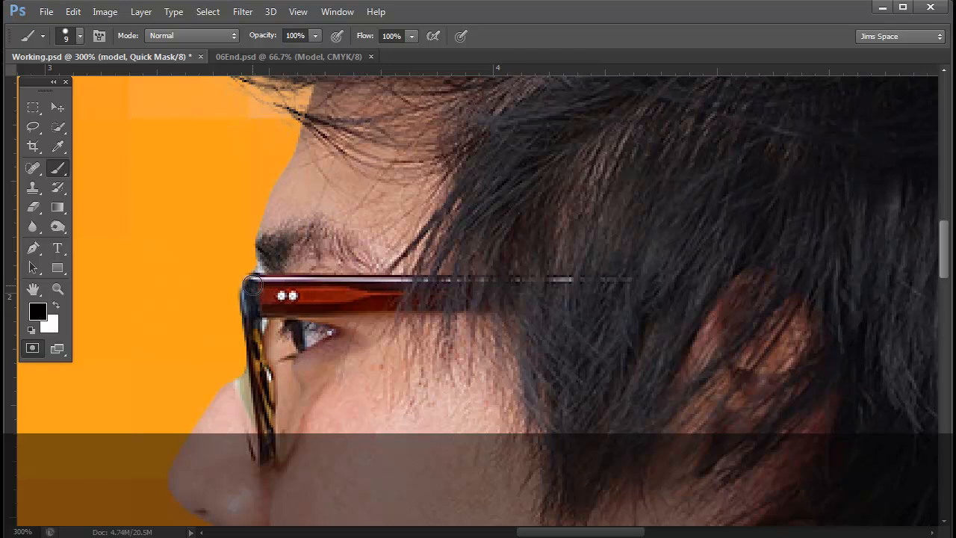
pyautogui.moveTo(251, 285); pyautogui.dragTo(351, 305)
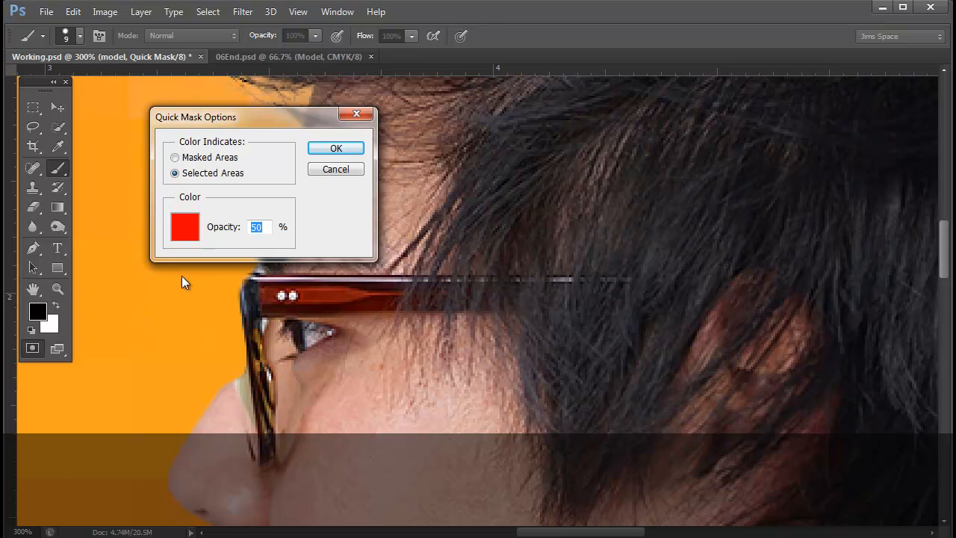
# Set overlay opacity to 100% and paint a red zigzag practice mask across the hair.
pyautogui.write('100')
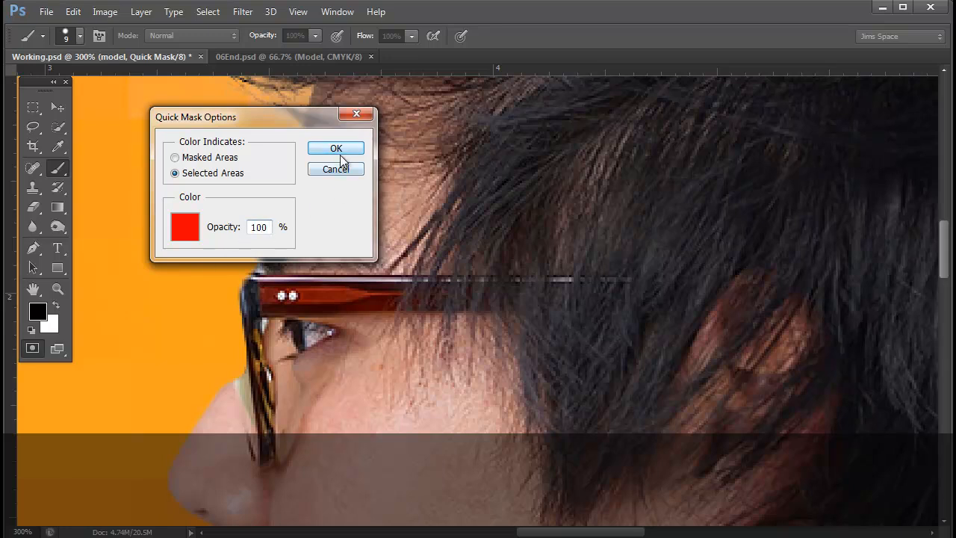
pyautogui.click(335, 148)
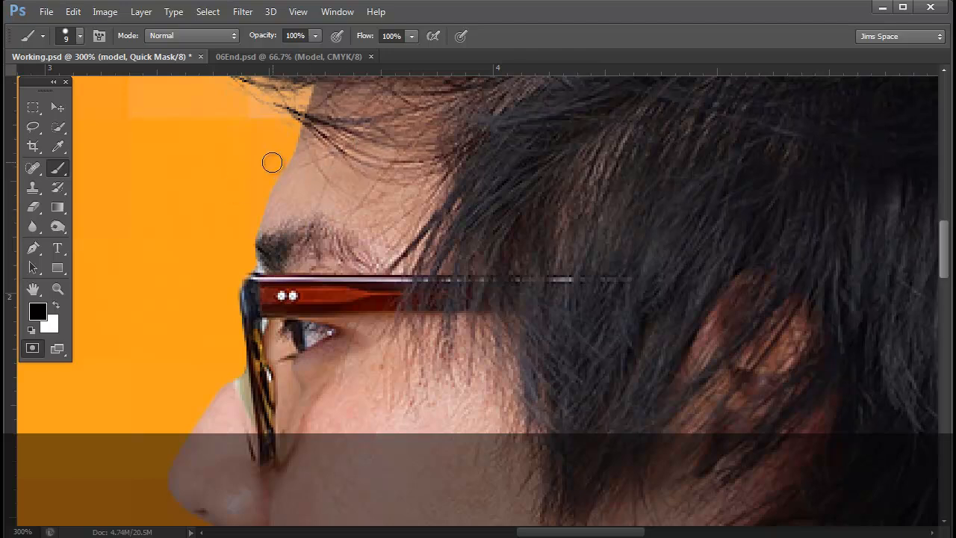
pyautogui.click(212, 163)
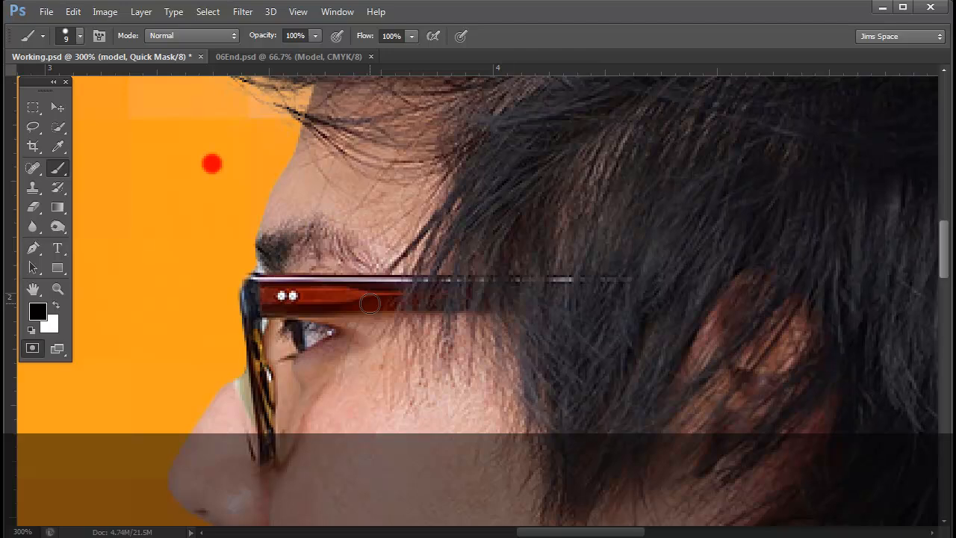
pyautogui.moveTo(559, 173)
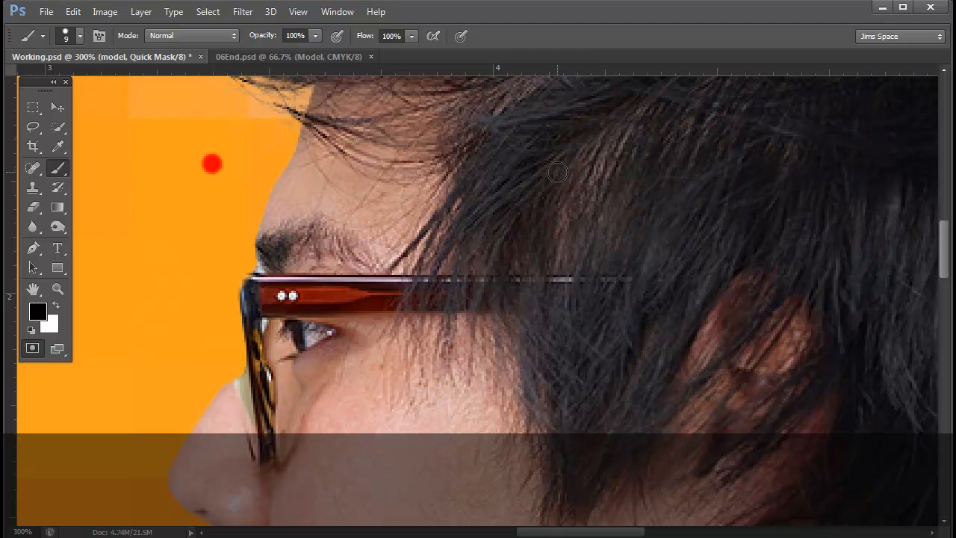
pyautogui.moveTo(212, 170); pyautogui.dragTo(560, 170)
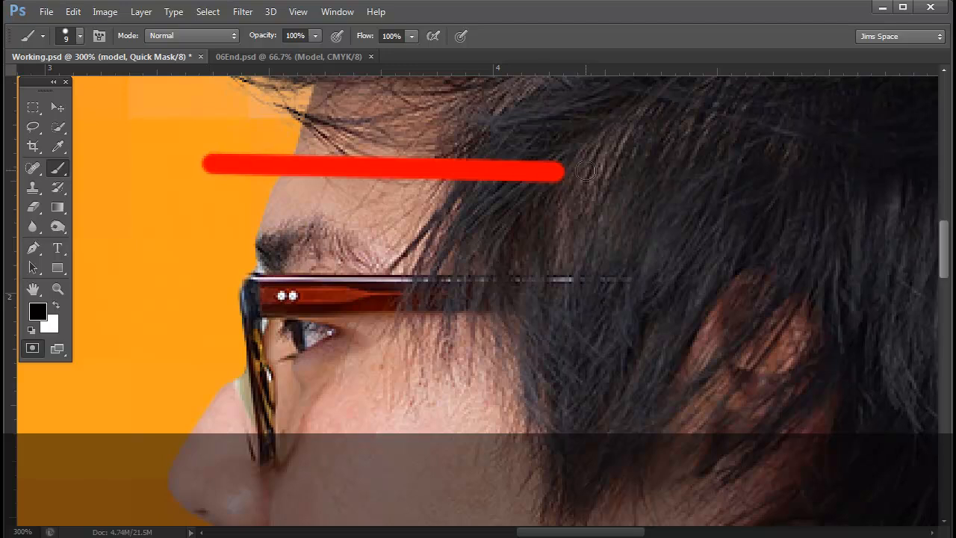
pyautogui.moveTo(567, 170); pyautogui.dragTo(448, 317)
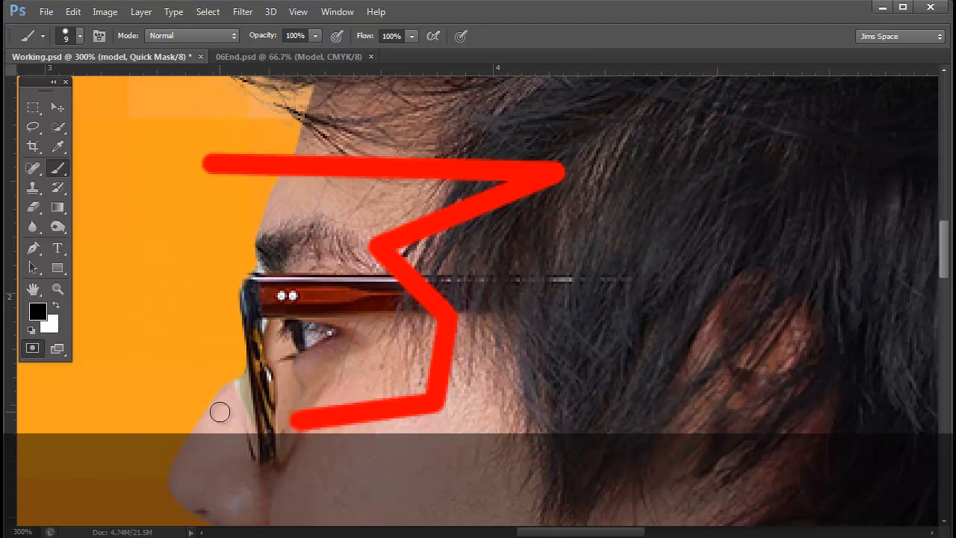
pyautogui.moveTo(93, 188)
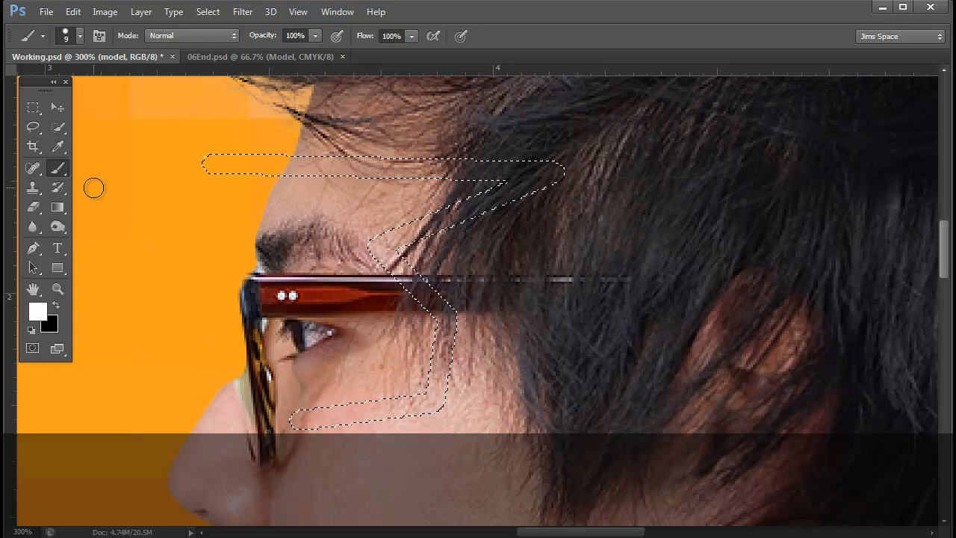
# Deselect the practice shape and paint a straight mask line along the temple arm.
pyautogui.press('Ctrl+d')
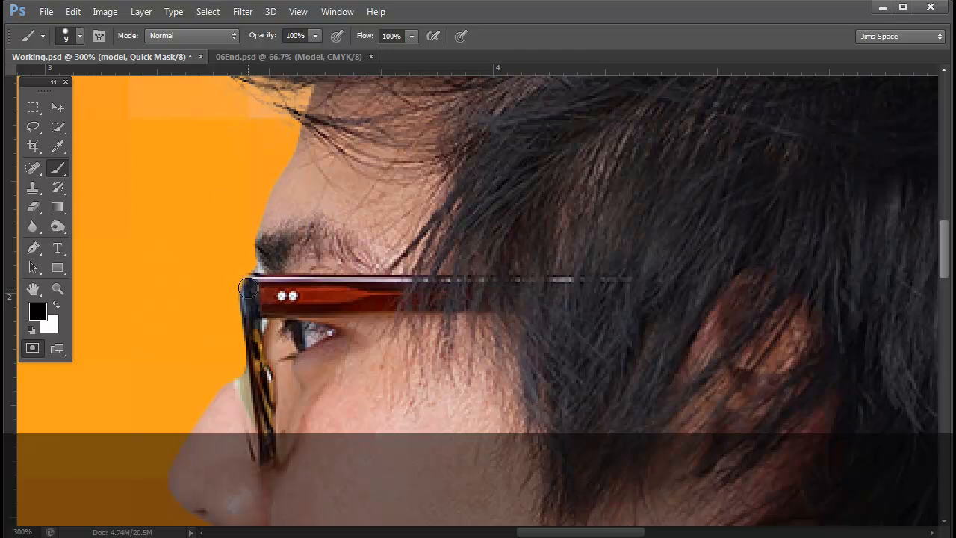
pyautogui.moveTo(242, 284)
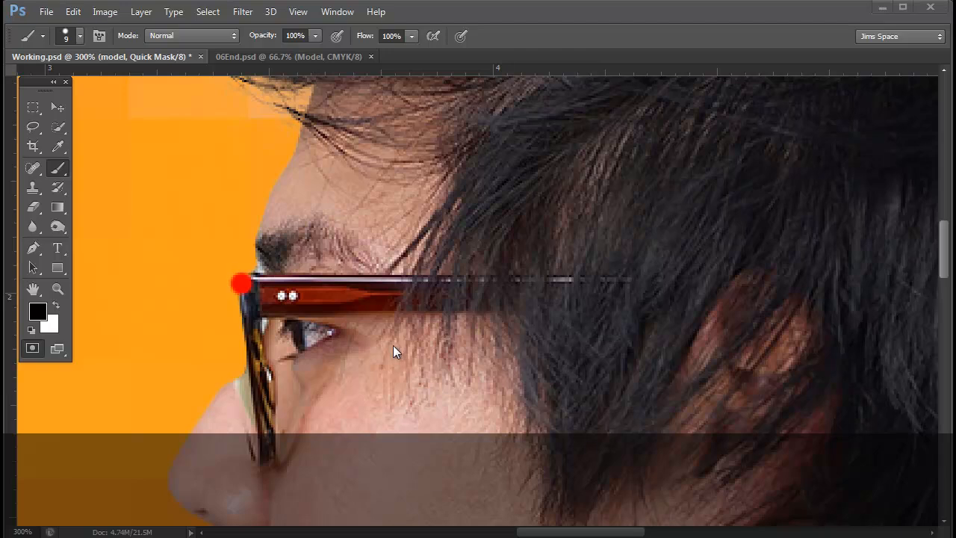
pyautogui.moveTo(580, 300)
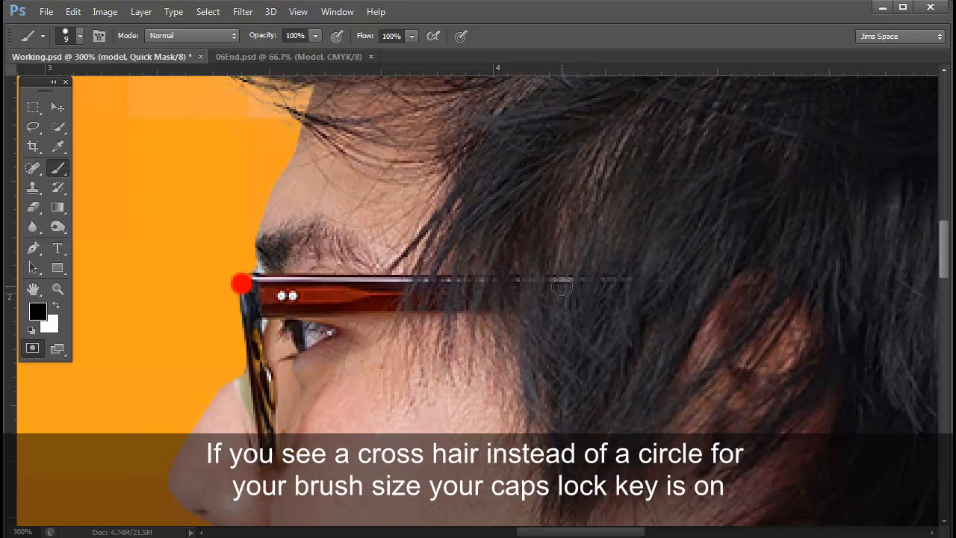
pyautogui.moveTo(241, 282); pyautogui.dragTo(545, 298)
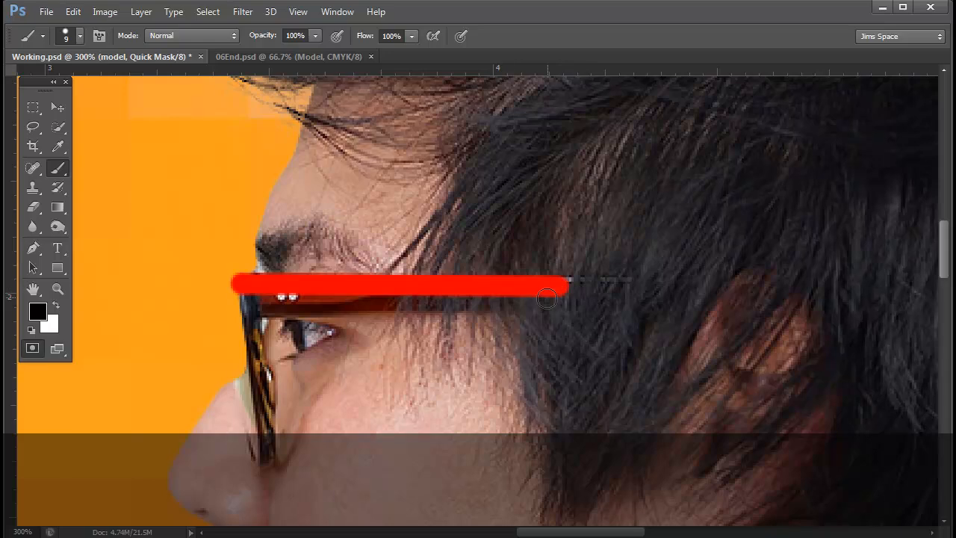
pyautogui.moveTo(542, 301)
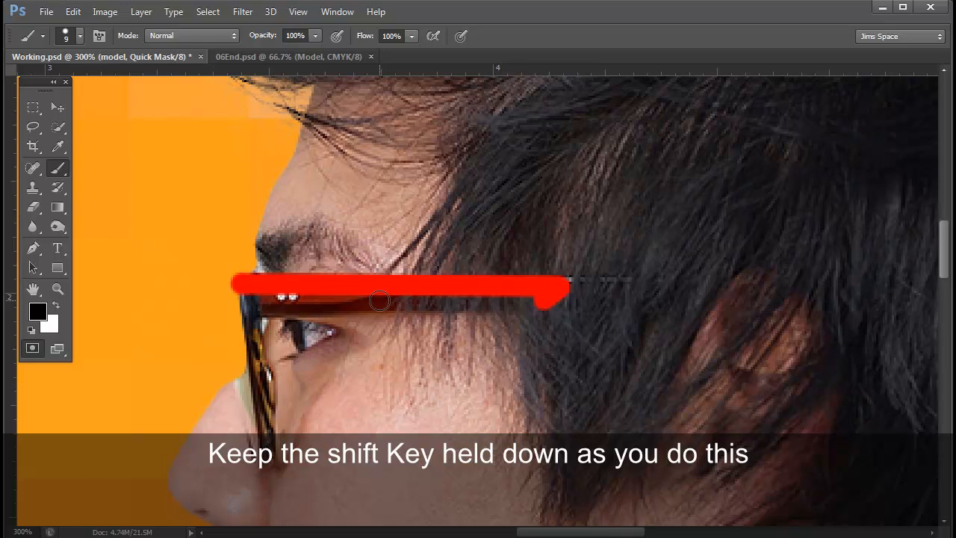
pyautogui.moveTo(365, 299)
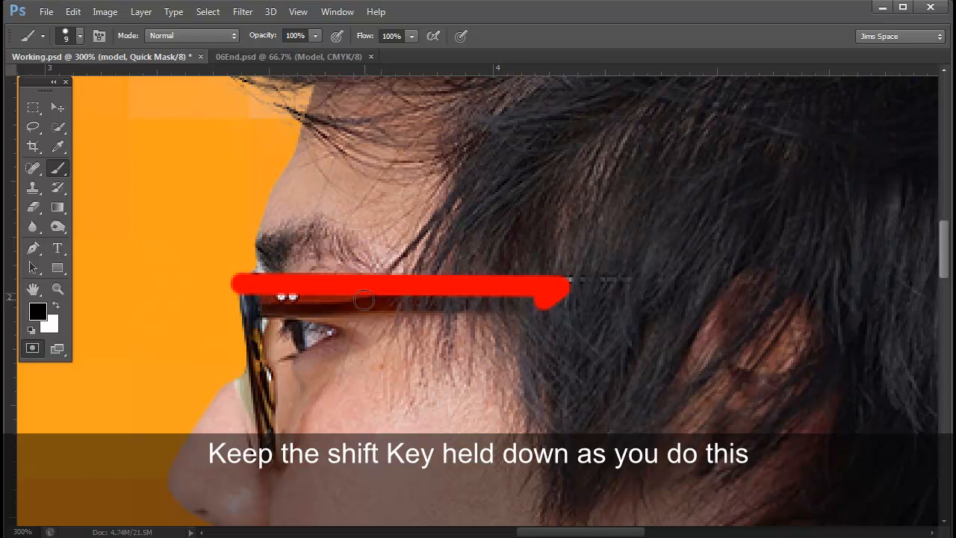
# Fill the remaining gaps so the mask fully covers the temple arm.
pyautogui.moveTo(365, 299); pyautogui.dragTo(352, 300)
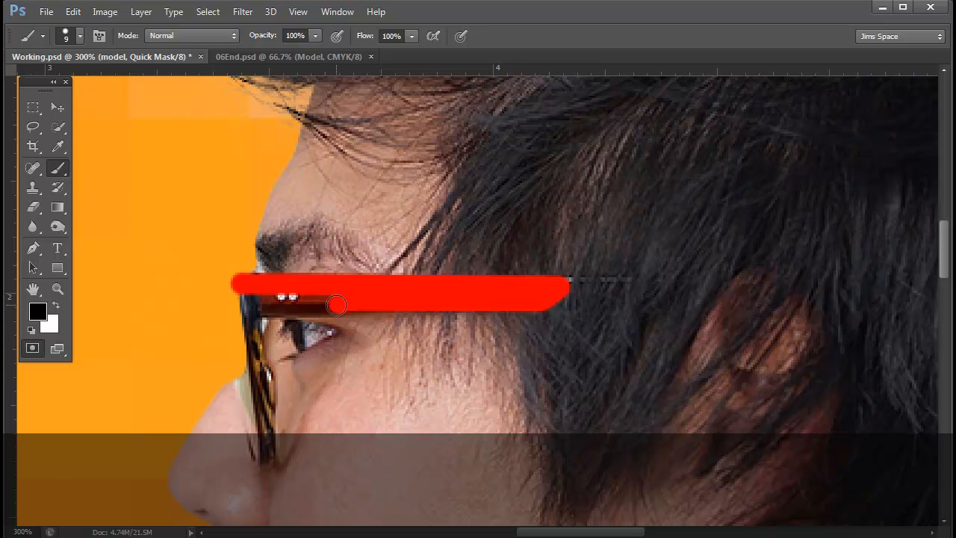
pyautogui.moveTo(260, 305)
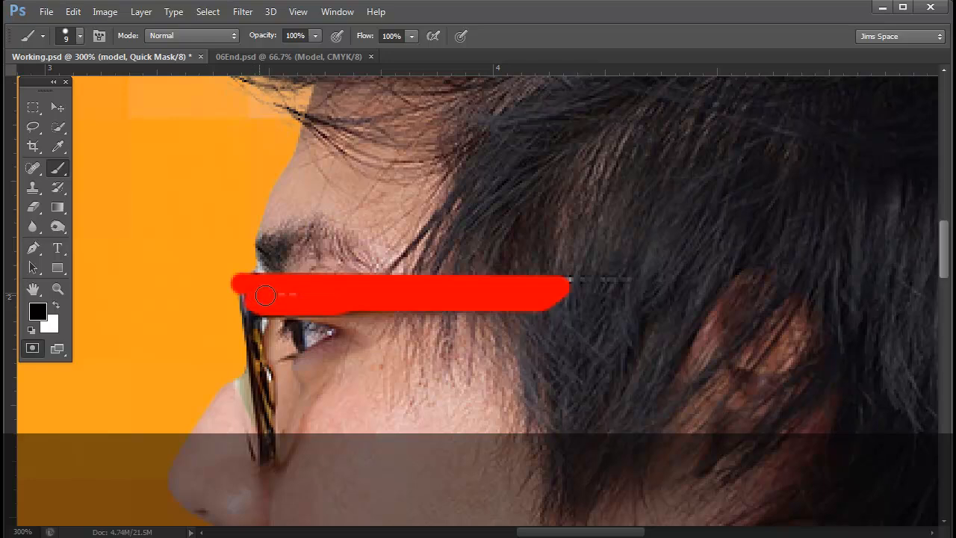
pyautogui.moveTo(266, 295); pyautogui.dragTo(430, 290)
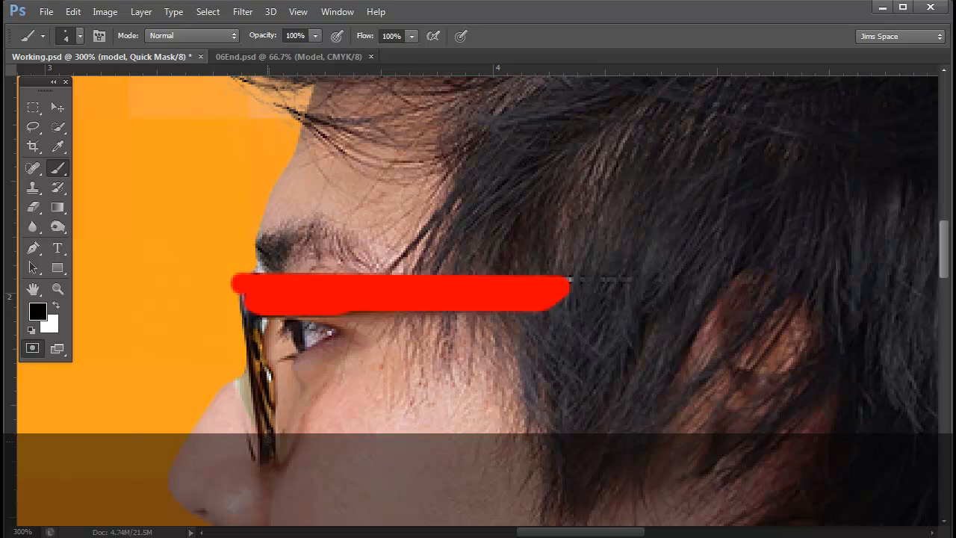
pyautogui.moveTo(247, 298); pyautogui.dragTo(266, 441)
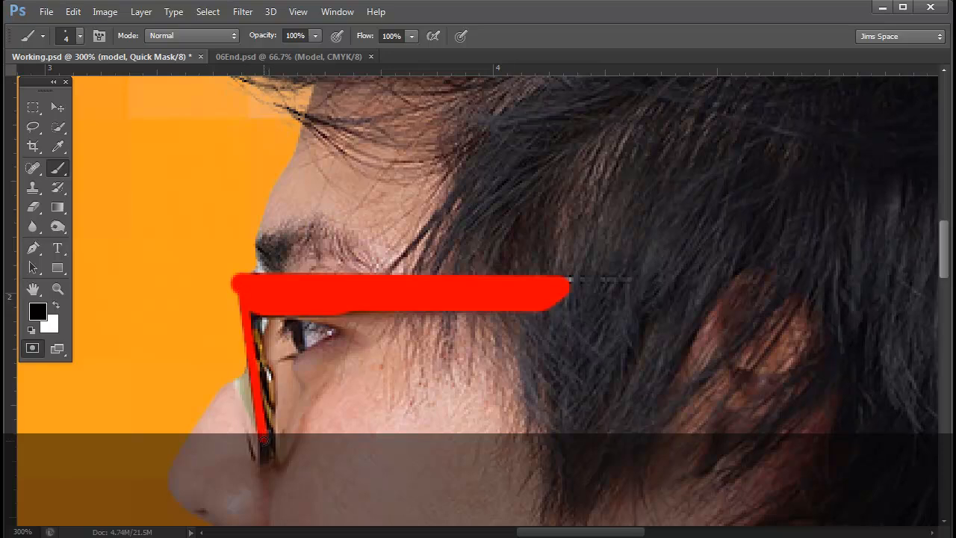
# Paint the mask down the front rim of the frame, then zoom out to see the head.
pyautogui.moveTo(261, 418); pyautogui.dragTo(269, 463)
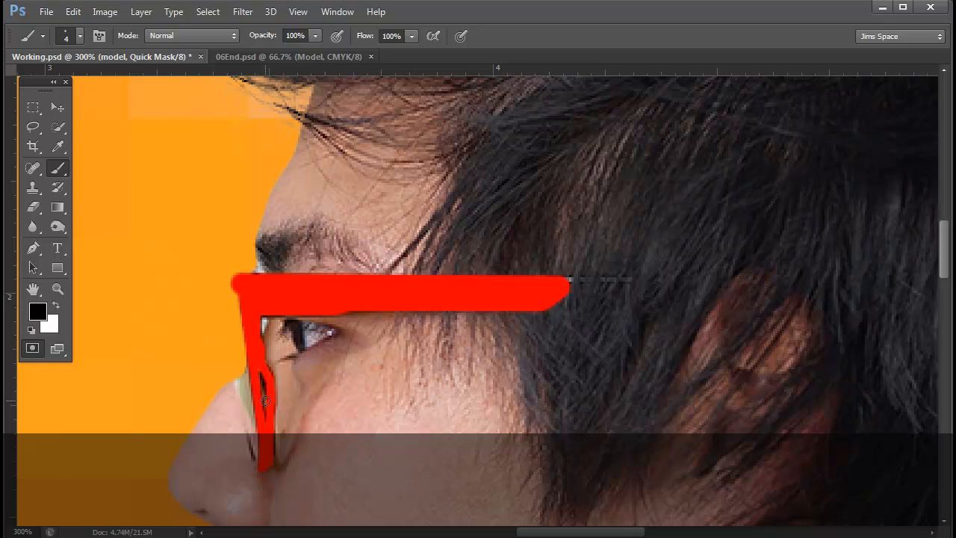
pyautogui.moveTo(265, 400); pyautogui.dragTo(258, 373)
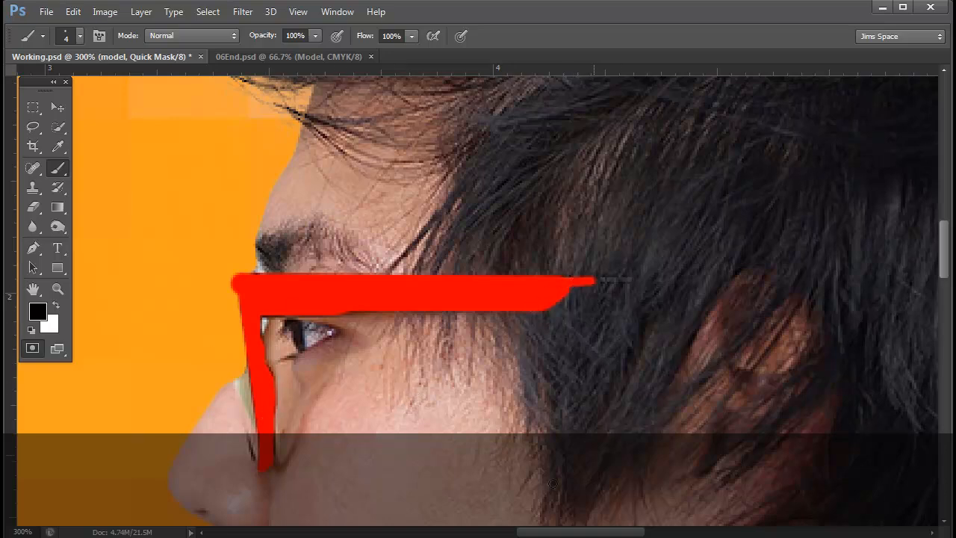
pyautogui.click(361, 428)
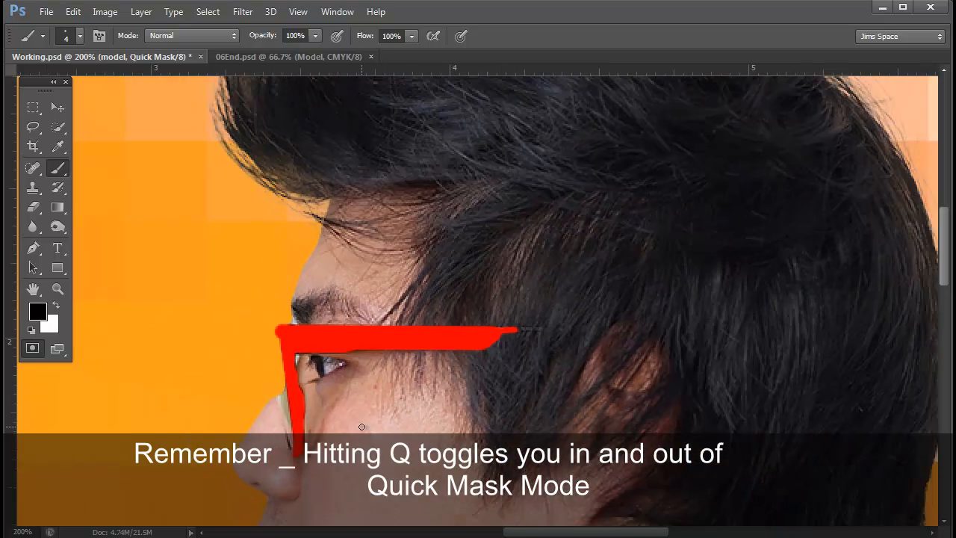
# Exit Quick Mask so the painted frames become a selection, then go to the Image menu.
pyautogui.press('q')
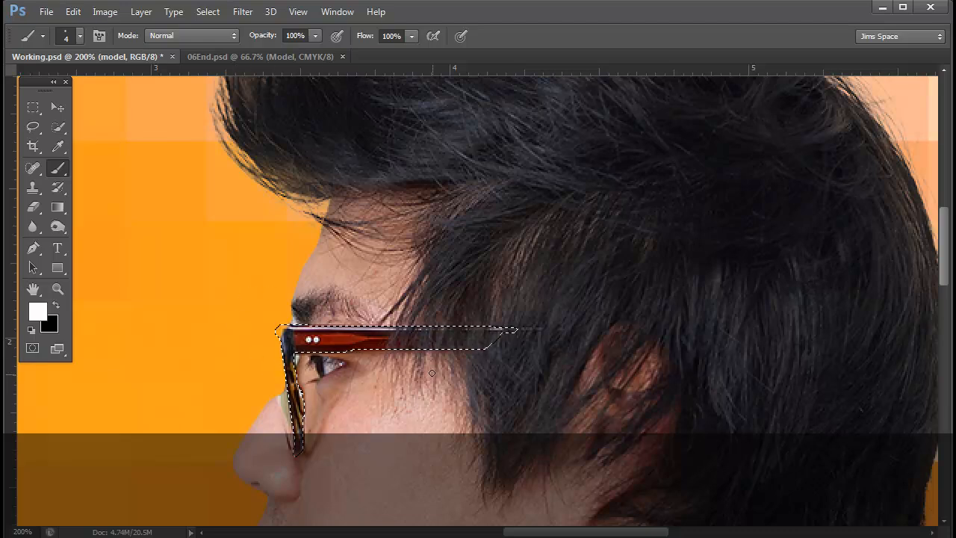
pyautogui.click(105, 12)
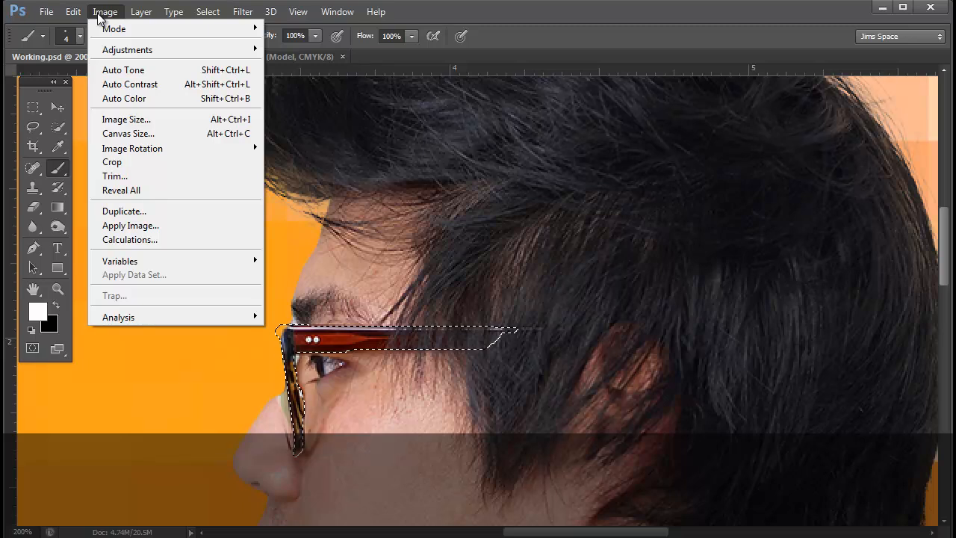
pyautogui.moveTo(127, 50)
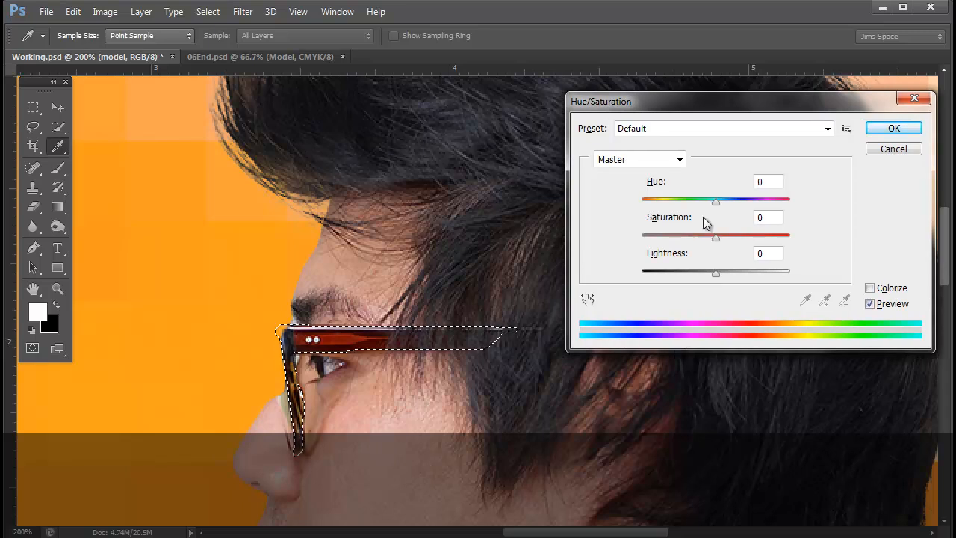
pyautogui.moveTo(715, 207)
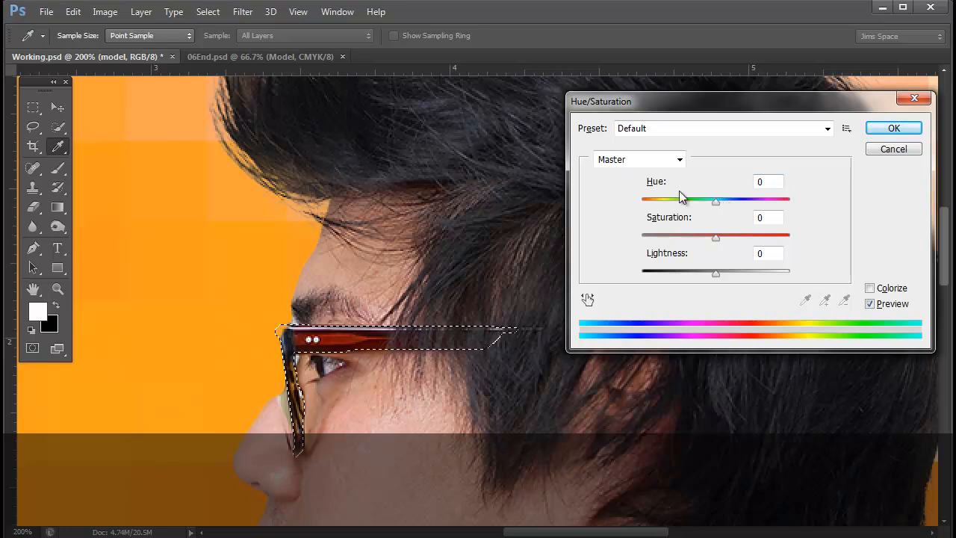
pyautogui.moveTo(634, 182)
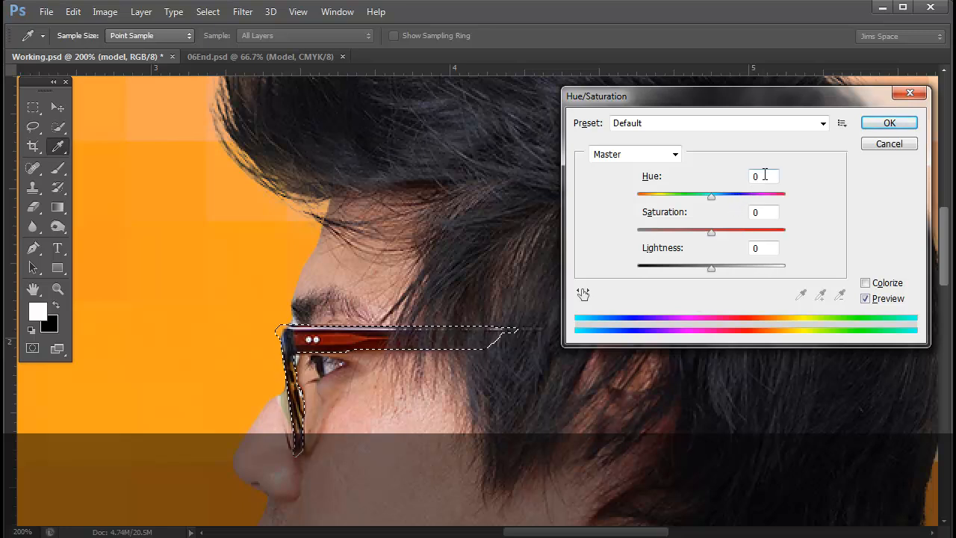
# Shift Hue to about +71 in Hue/Saturation so the frames turn green, and apply it.
pyautogui.moveTo(711, 194); pyautogui.dragTo(752, 194)
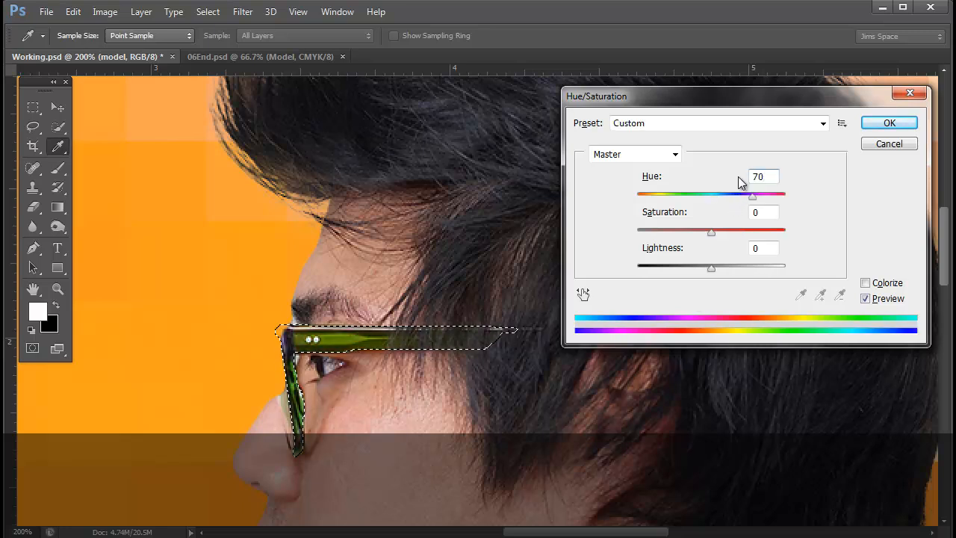
pyautogui.click(762, 176)
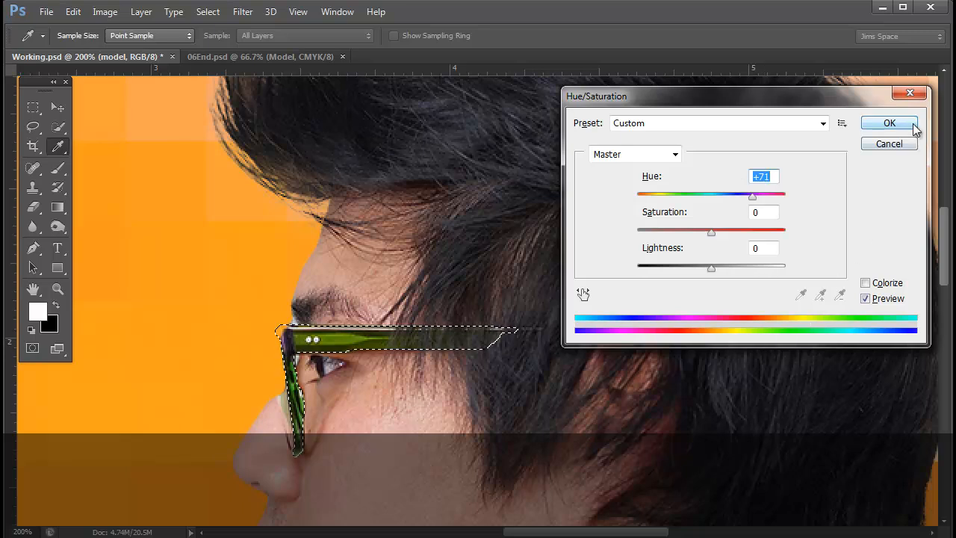
pyautogui.click(889, 122)
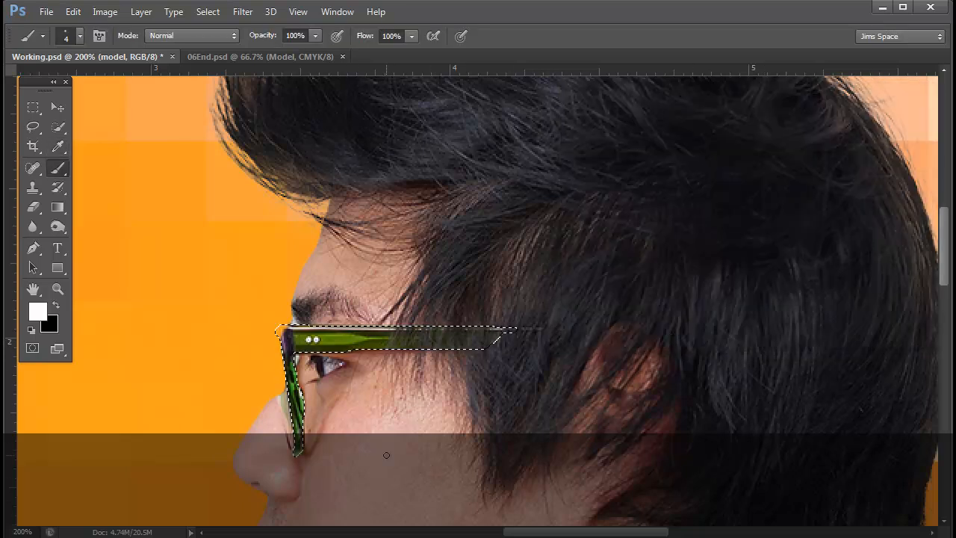